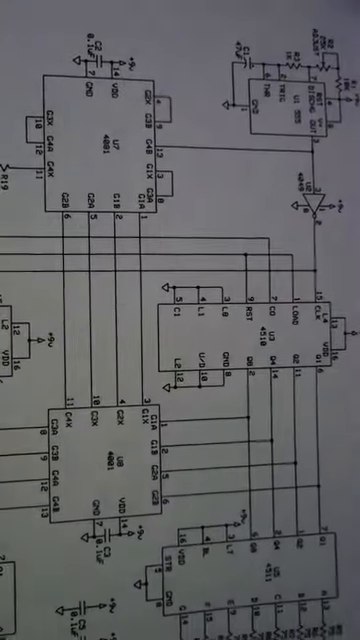
scroll("down", 3)
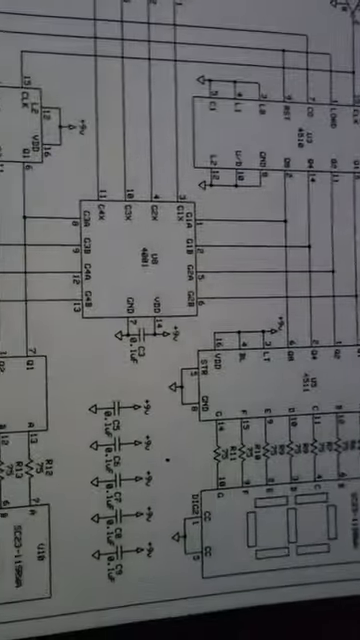